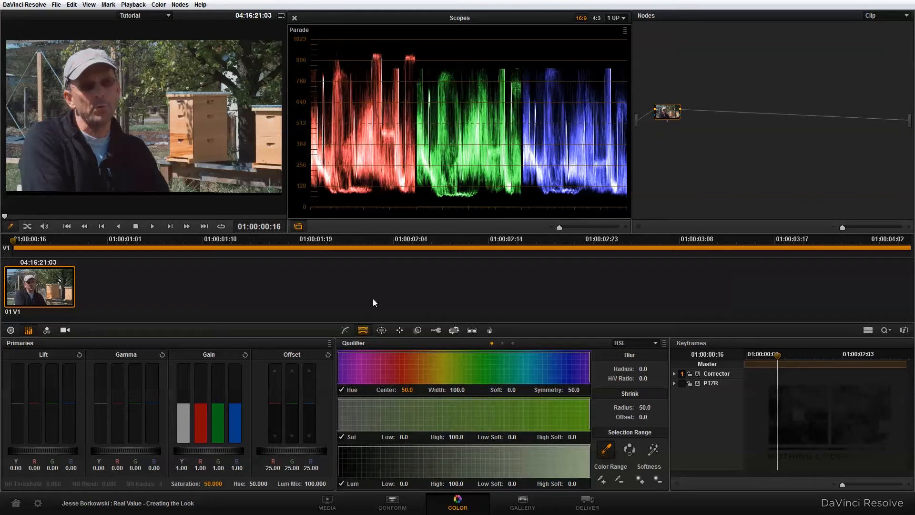
# Show the project's Look Up Tables settings with CinemaDNG input and Rec. 709 output transforms
pyautogui.click(37, 503)
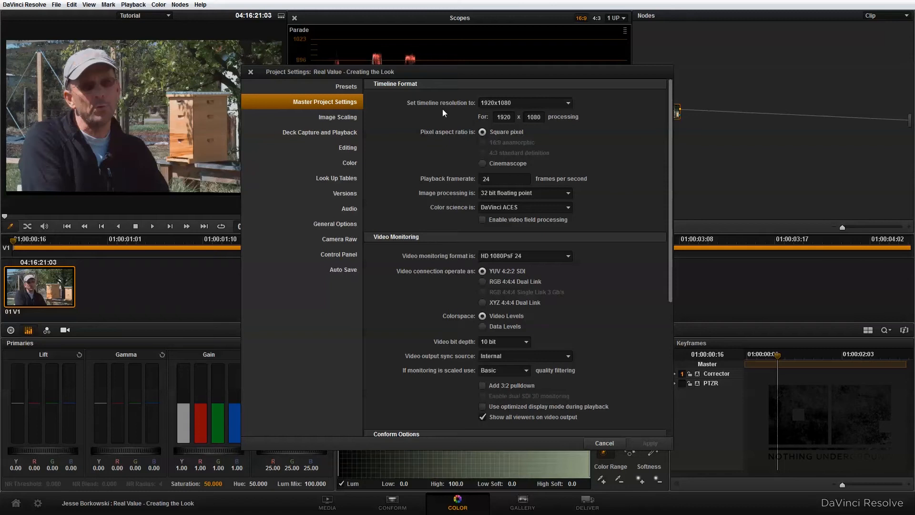
pyautogui.moveTo(514, 104)
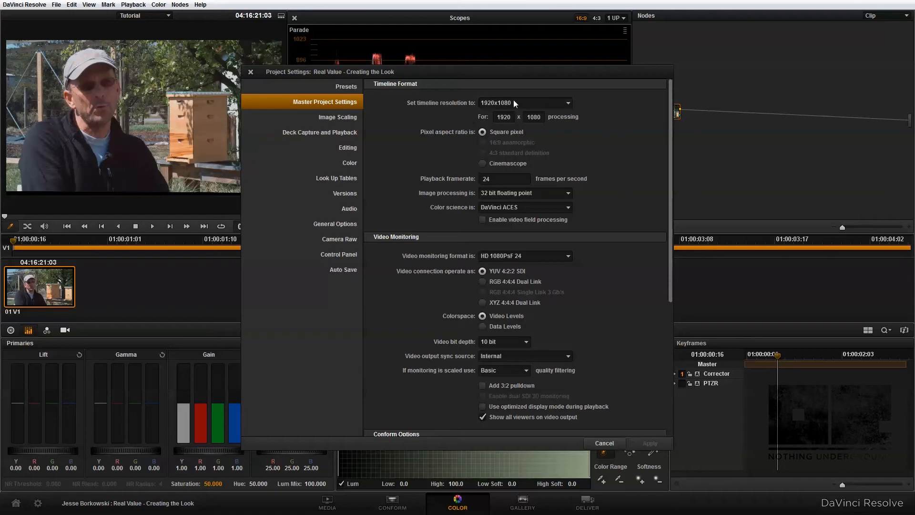
pyautogui.moveTo(545, 103)
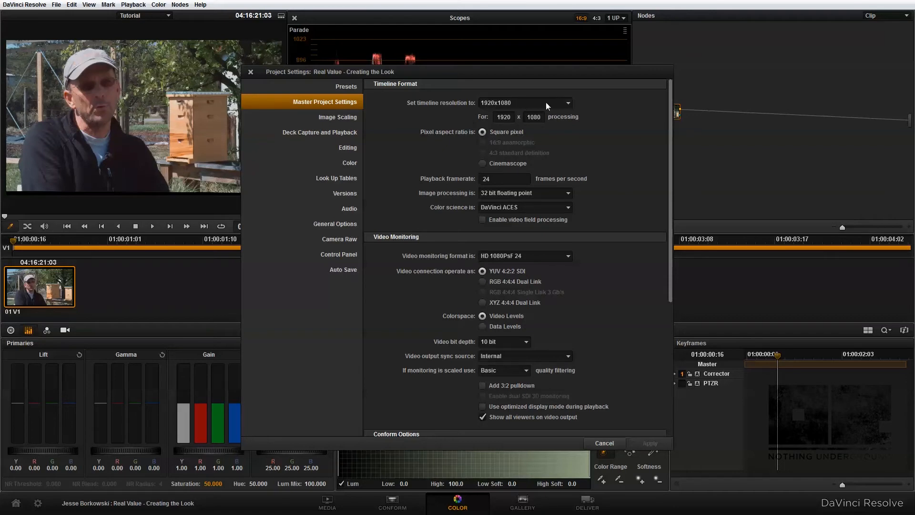
pyautogui.moveTo(585, 160)
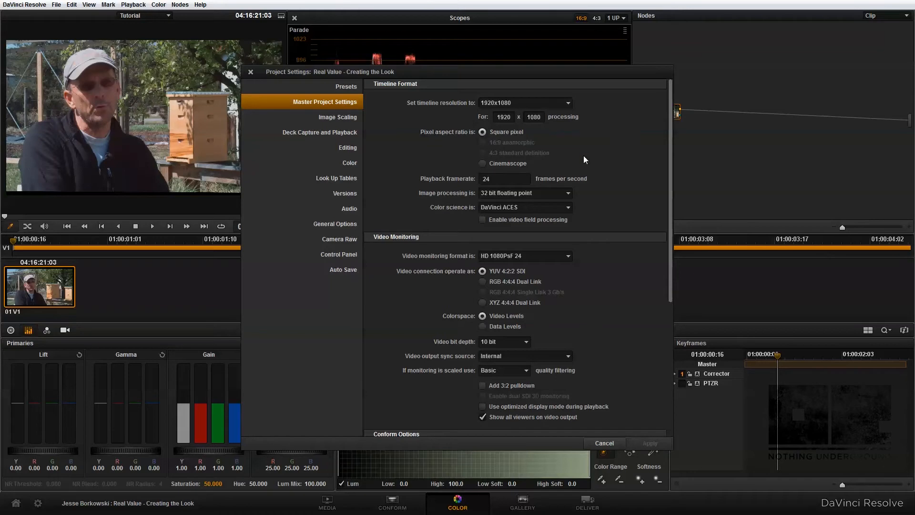
pyautogui.moveTo(492, 211)
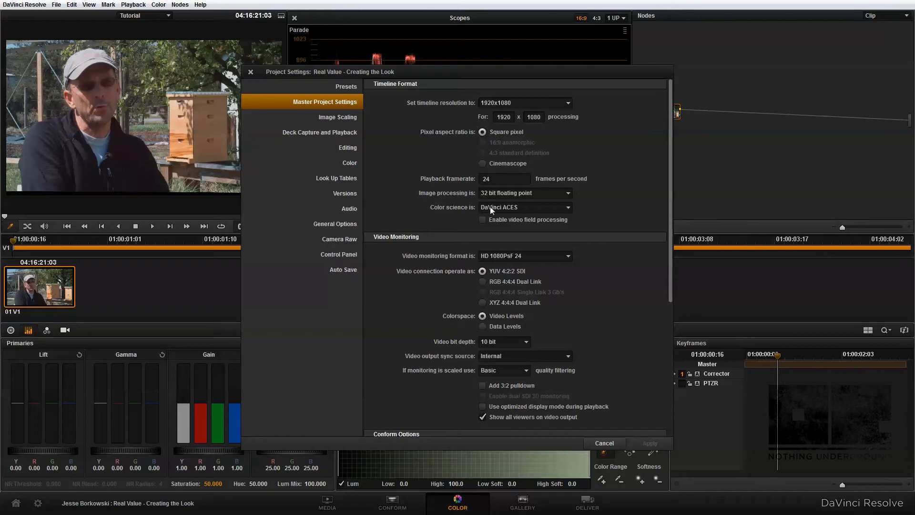
pyautogui.moveTo(343, 182)
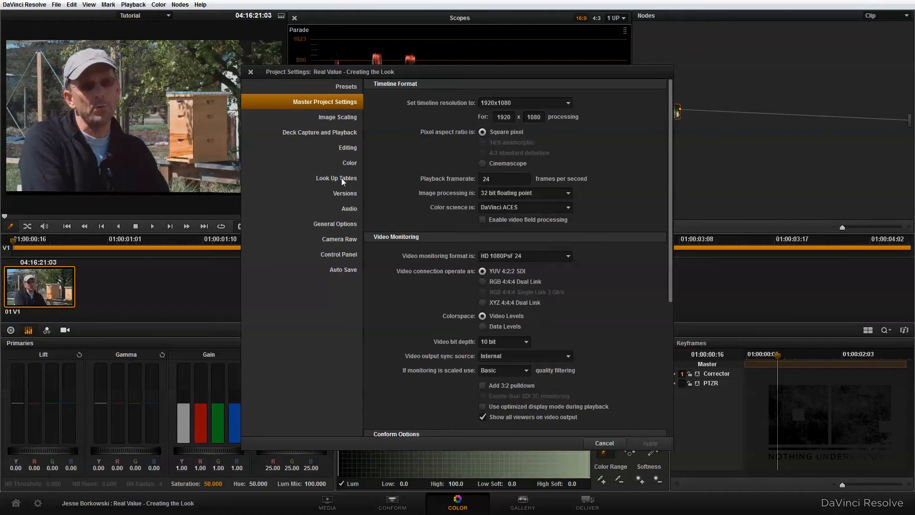
pyautogui.click(335, 177)
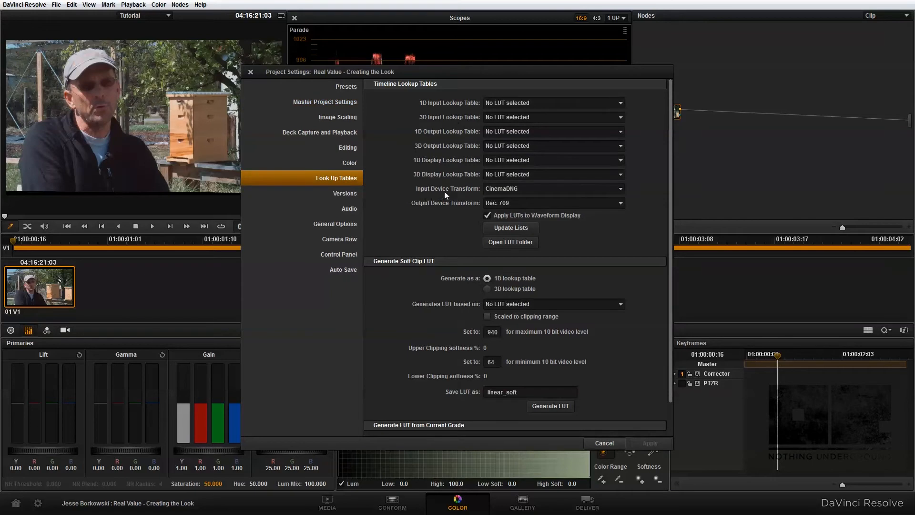
pyautogui.moveTo(526, 190)
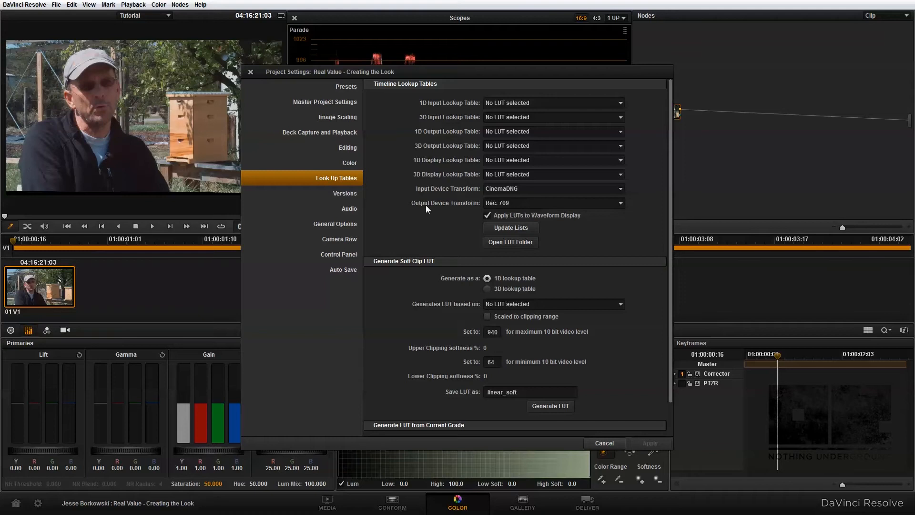
pyautogui.moveTo(511, 203)
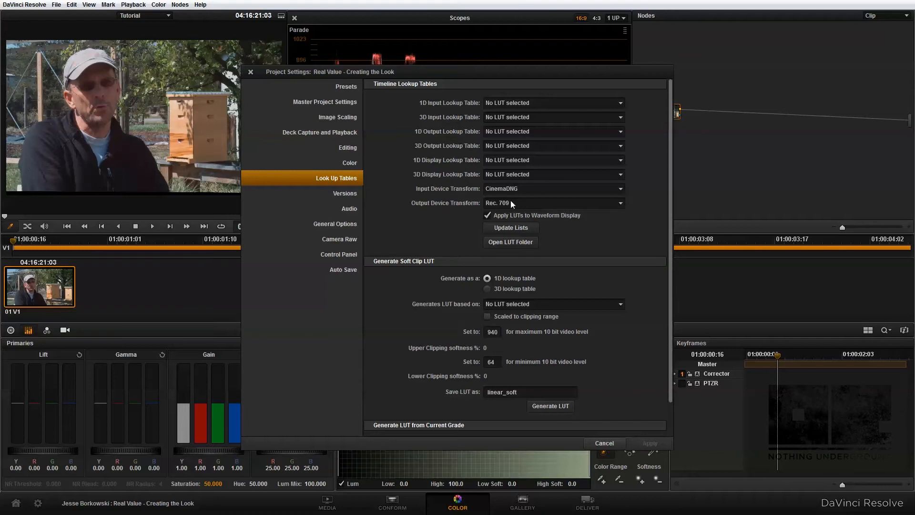
pyautogui.moveTo(591, 185)
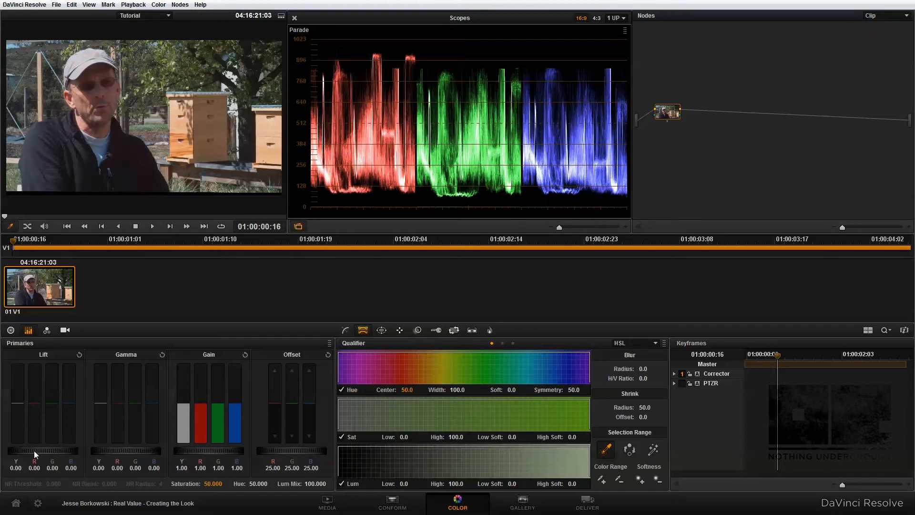
# Darken the Lift of the interview shot to -0.05 and raise Saturation to 54.6
pyautogui.moveTo(42, 448); pyautogui.dragTo(42, 461)
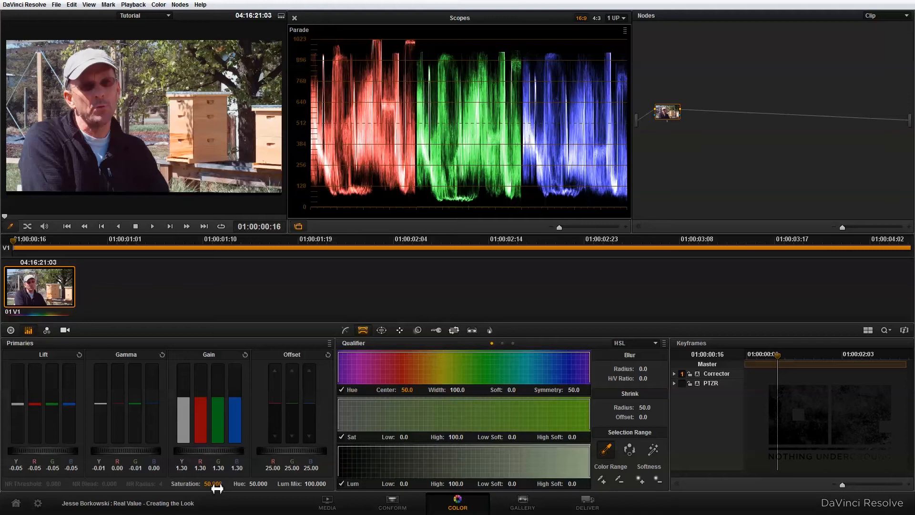
pyautogui.moveTo(213, 483); pyautogui.dragTo(225, 483)
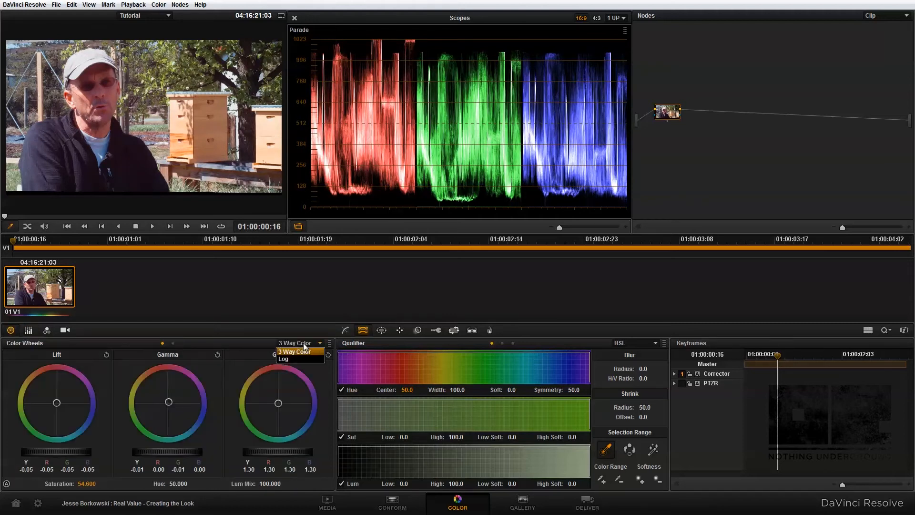
# In Log wheels, nudge shadows and midtones to about -0.02 and extend High Range to 0.805
pyautogui.click(282, 359)
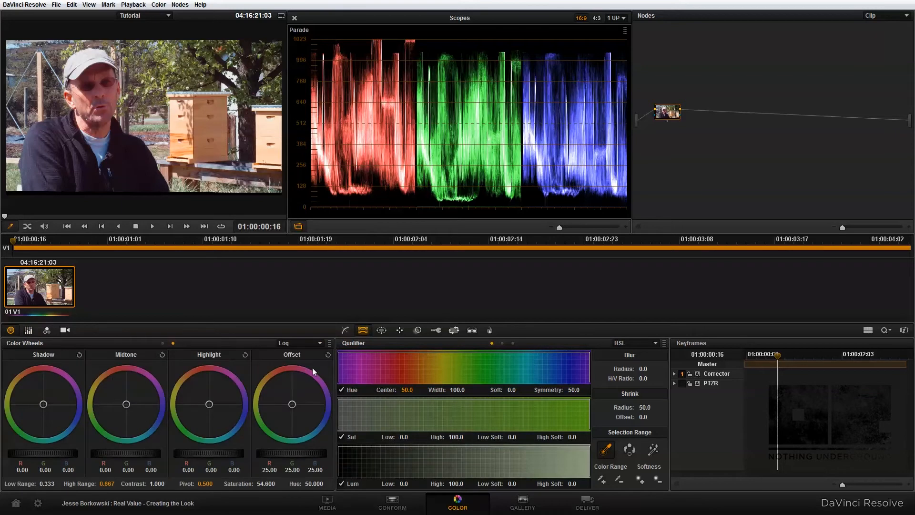
pyautogui.moveTo(238, 430)
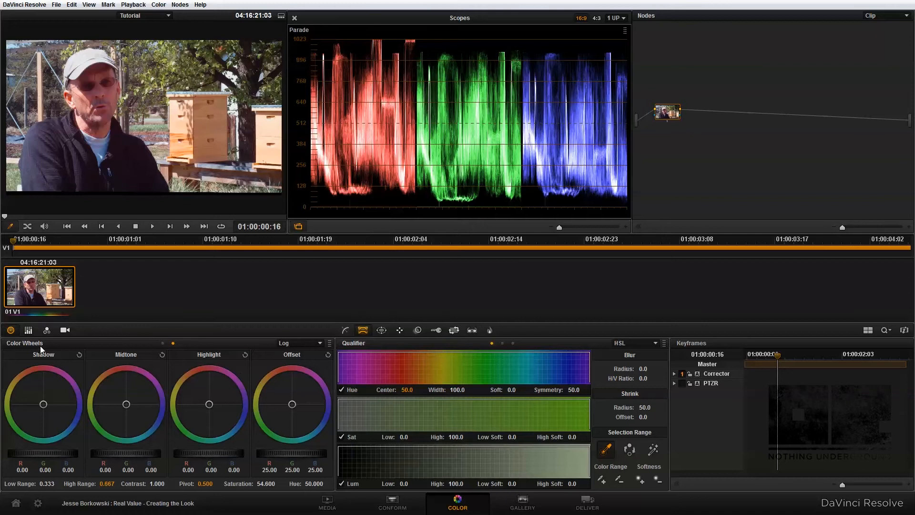
pyautogui.moveTo(208, 377)
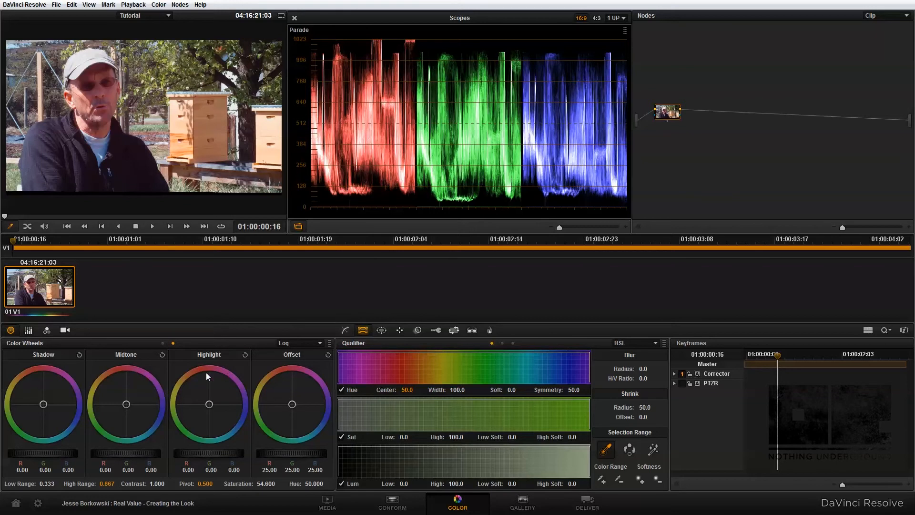
pyautogui.moveTo(95, 420)
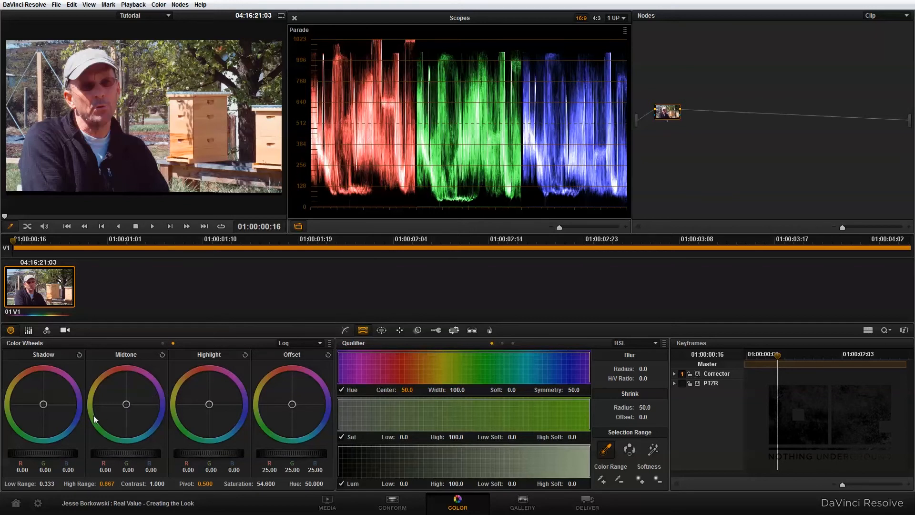
pyautogui.moveTo(42, 409)
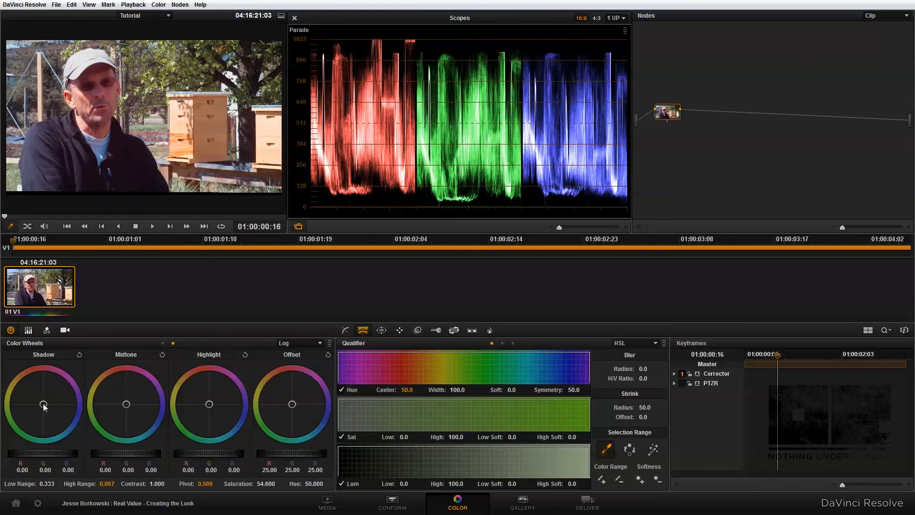
pyautogui.moveTo(42, 405); pyautogui.dragTo(43, 404)
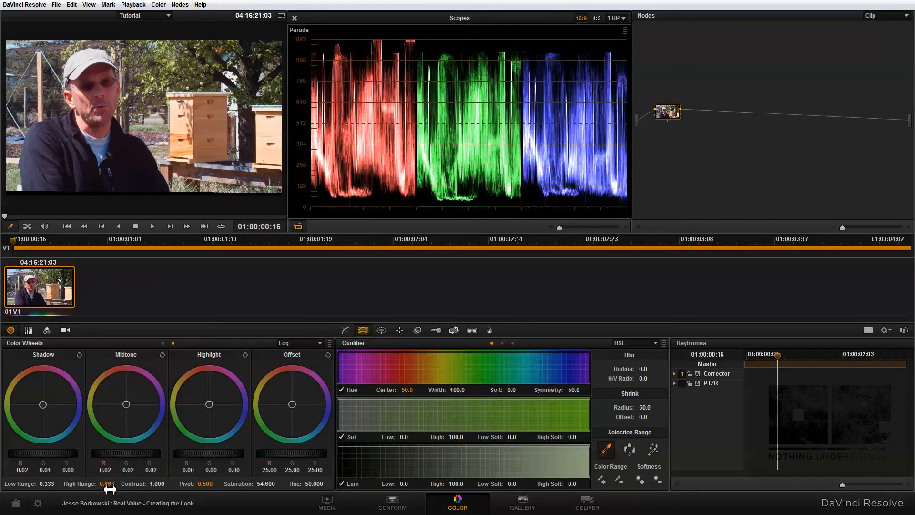
pyautogui.moveTo(104, 483); pyautogui.dragTo(114, 478)
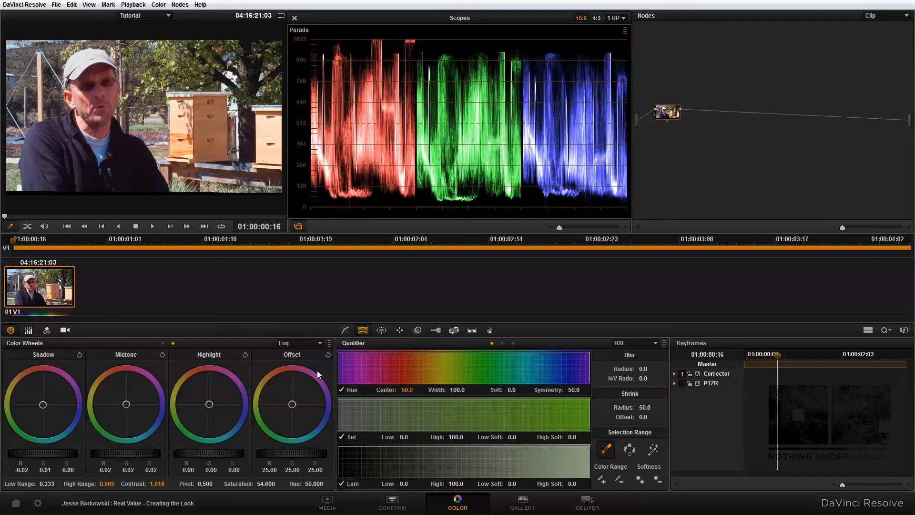
pyautogui.moveTo(339, 350)
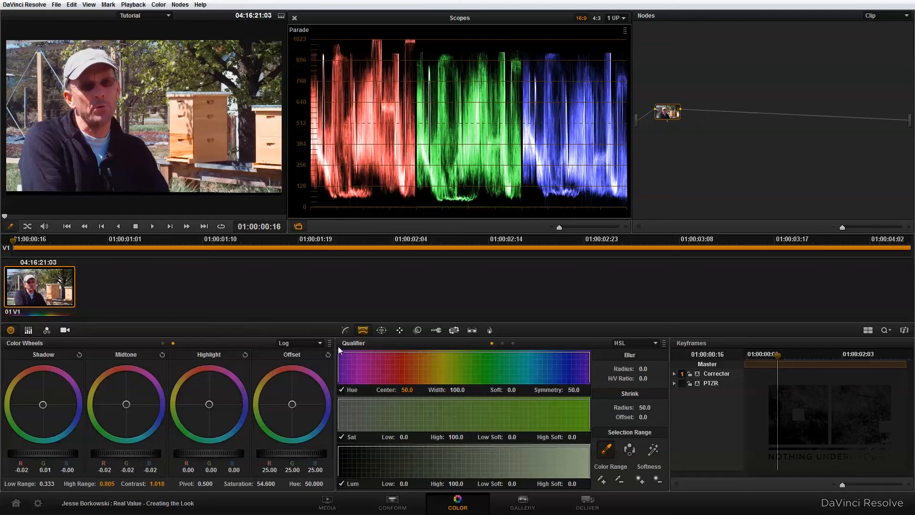
pyautogui.moveTo(421, 352)
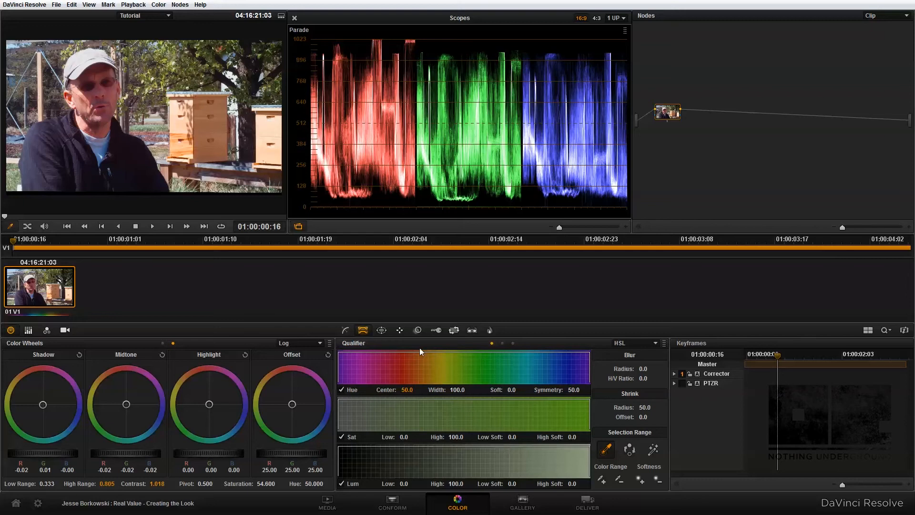
pyautogui.click(417, 330)
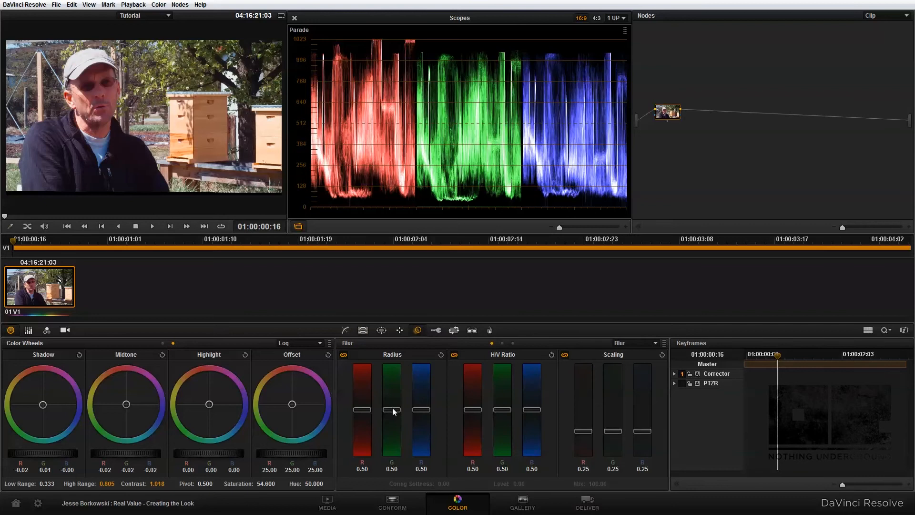
pyautogui.moveTo(391, 409); pyautogui.dragTo(396, 417)
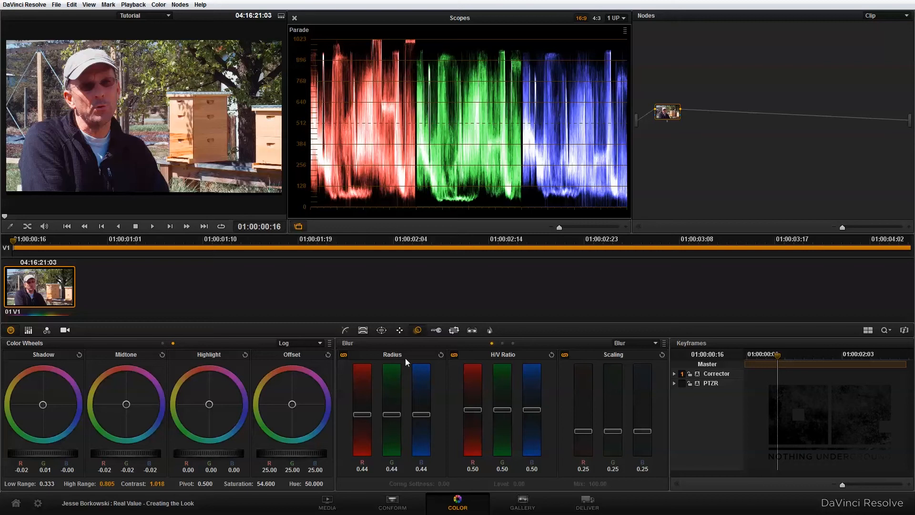
pyautogui.moveTo(654, 303)
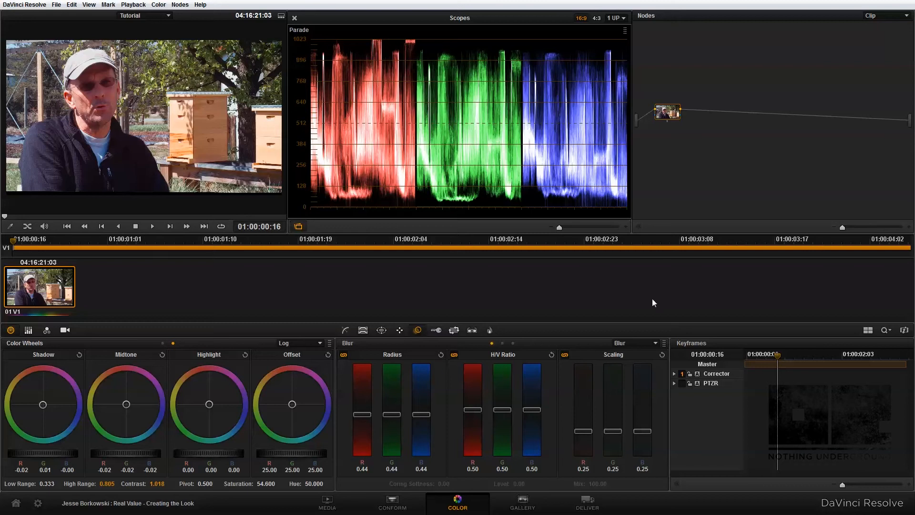
# Add a second Corrector node after the first via the node graph menu
pyautogui.rightClick(697, 218)
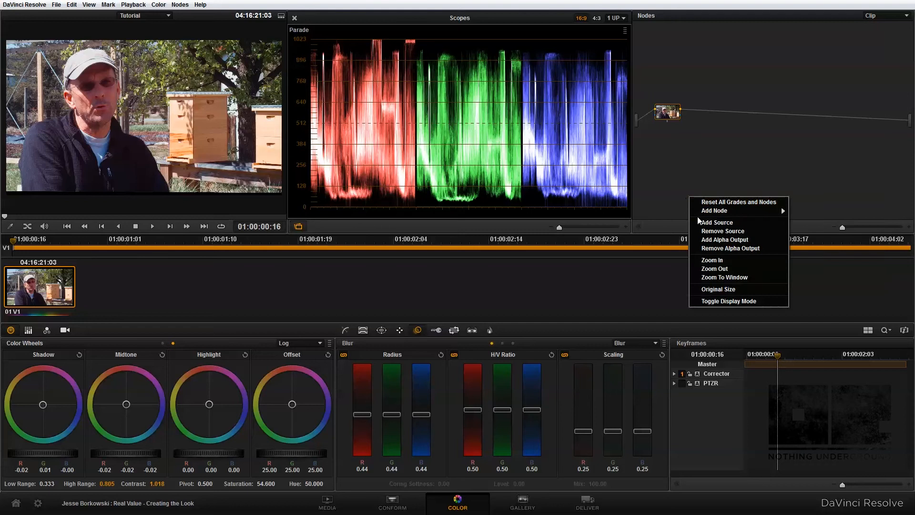
pyautogui.click(716, 222)
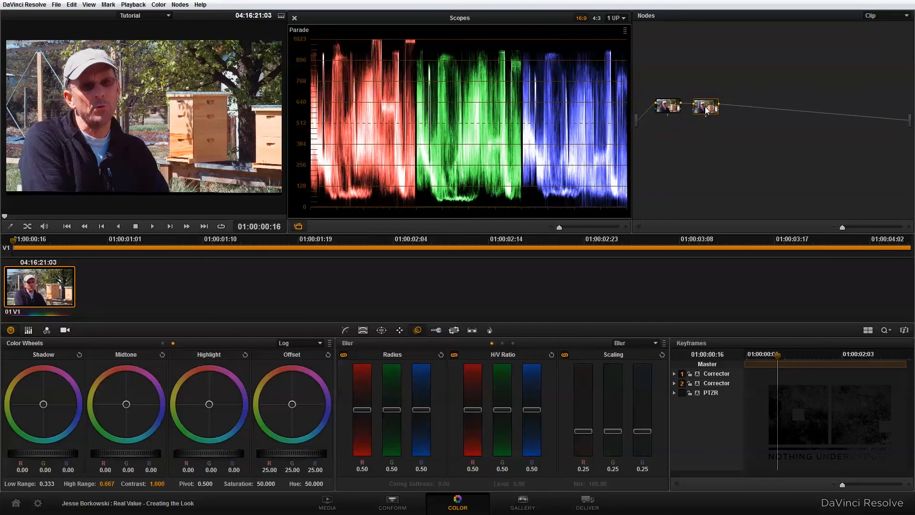
pyautogui.moveTo(74, 375)
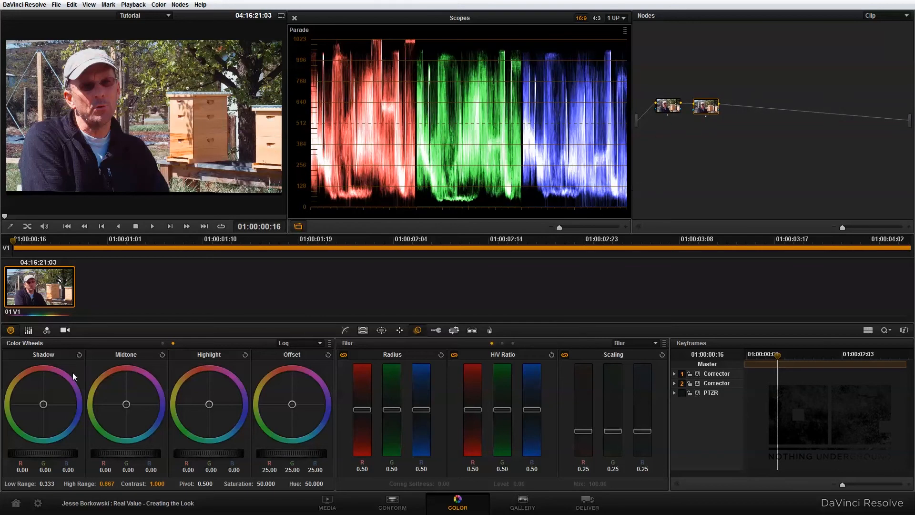
# Set the second node's wheels to 3 Way Color and show the Primaries Bars view
pyautogui.click(299, 342)
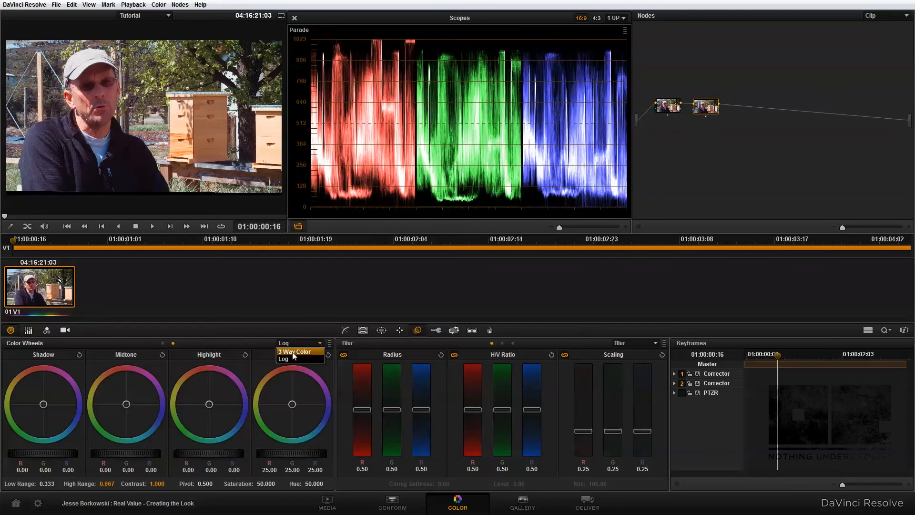
pyautogui.click(294, 350)
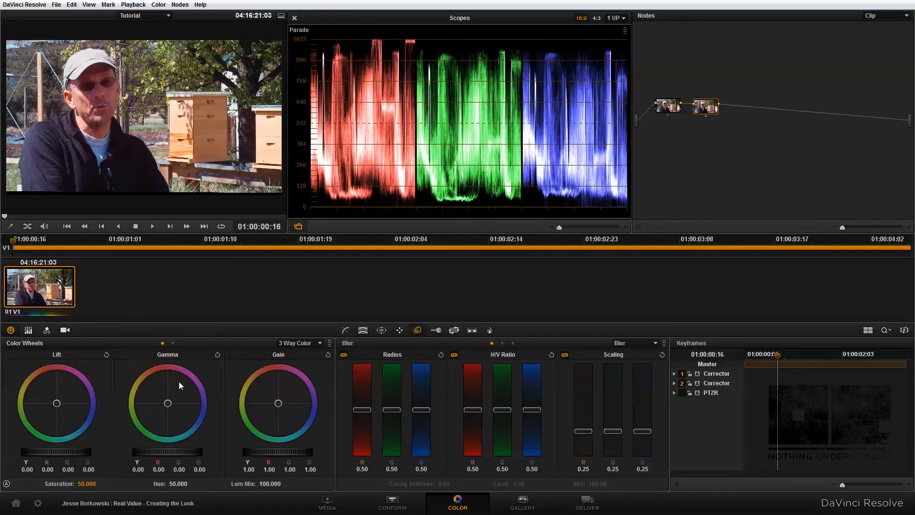
pyautogui.moveTo(37, 346)
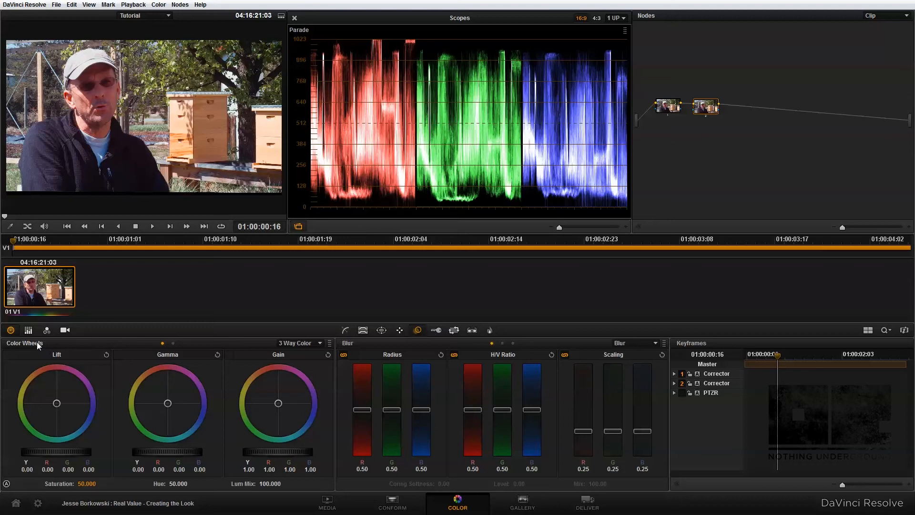
pyautogui.moveTo(60, 343)
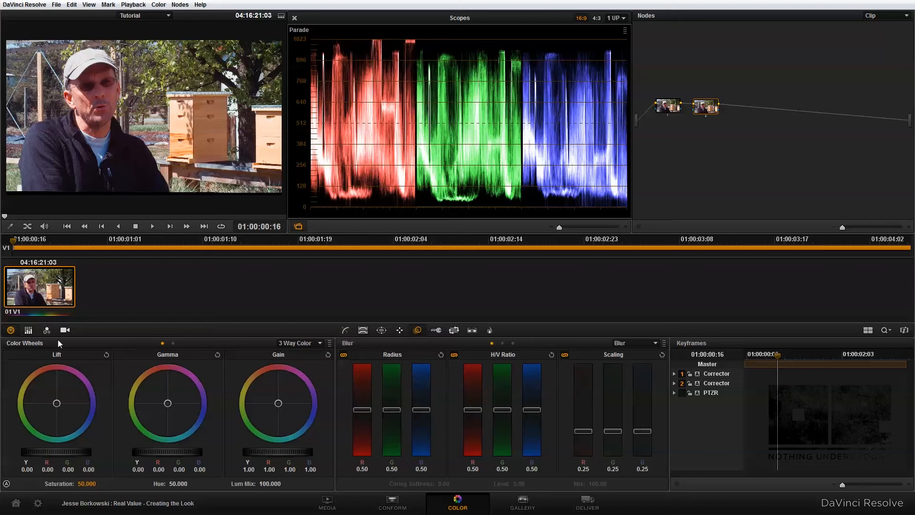
pyautogui.moveTo(278, 386)
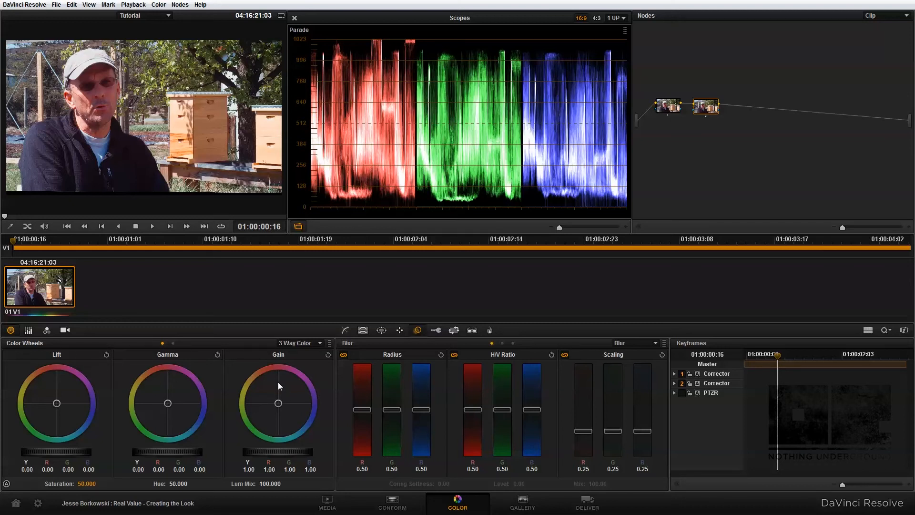
pyautogui.click(28, 330)
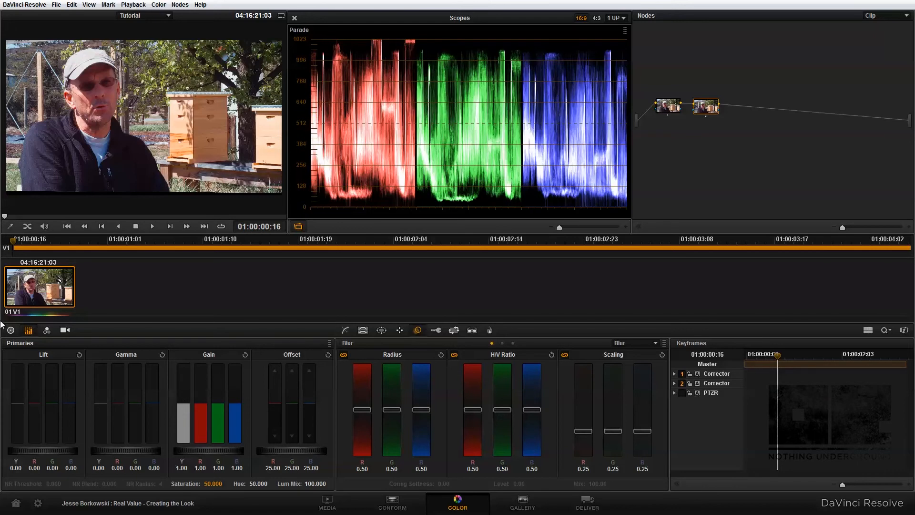
pyautogui.click(9, 330)
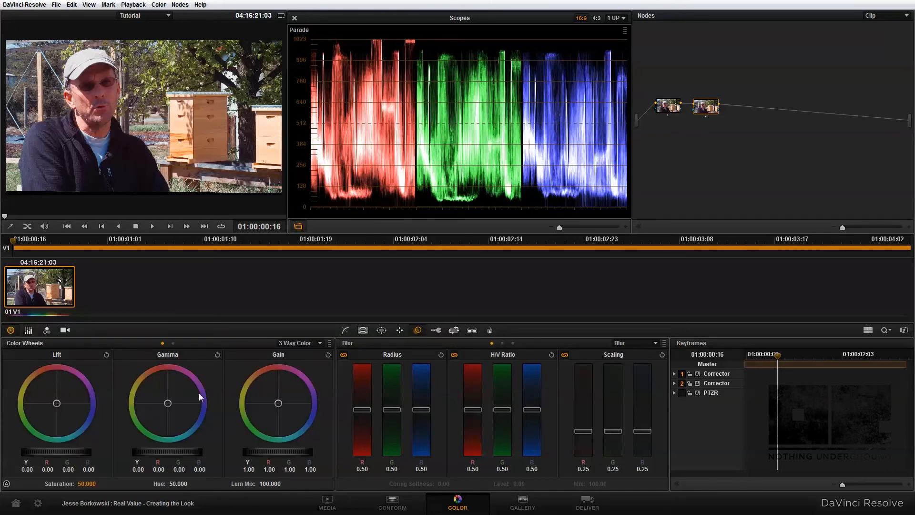
pyautogui.click(28, 330)
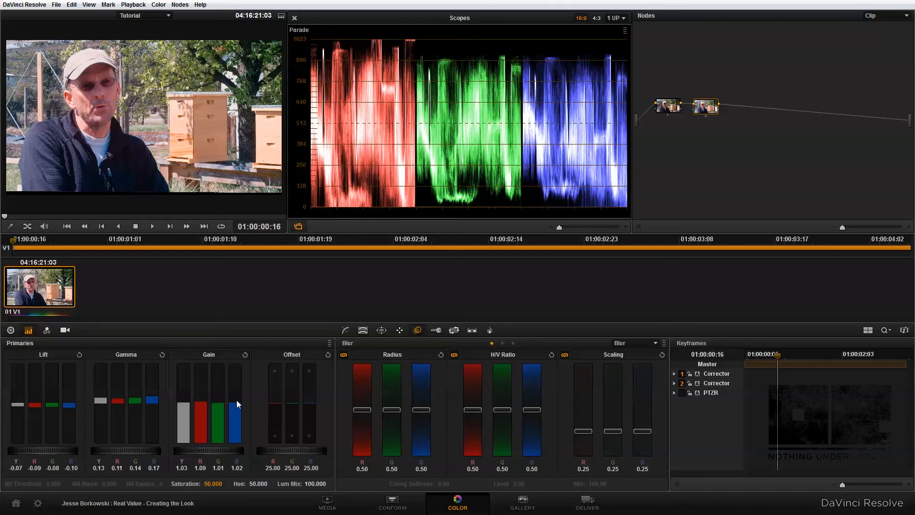
pyautogui.moveTo(278, 381)
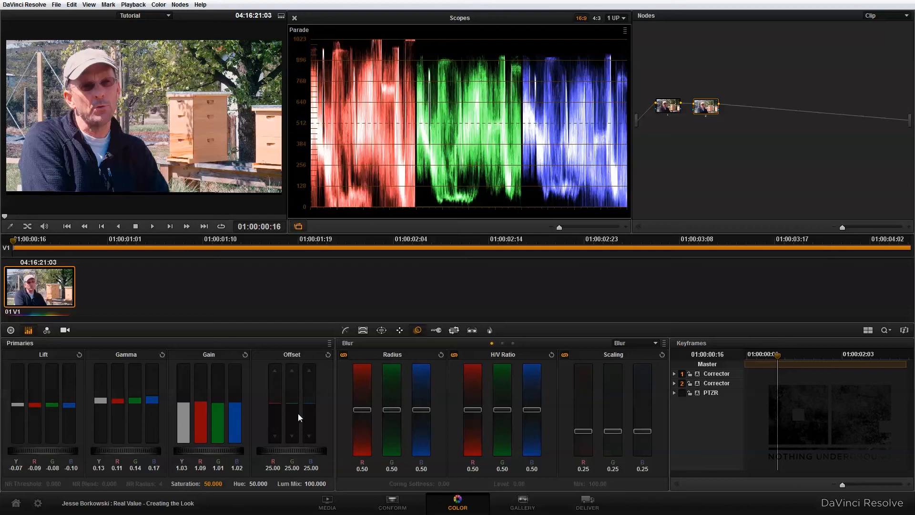
# Lower the second node's offsets to red 22.20, green 21.20 and blue 18.00
pyautogui.moveTo(274, 397); pyautogui.dragTo(274, 412)
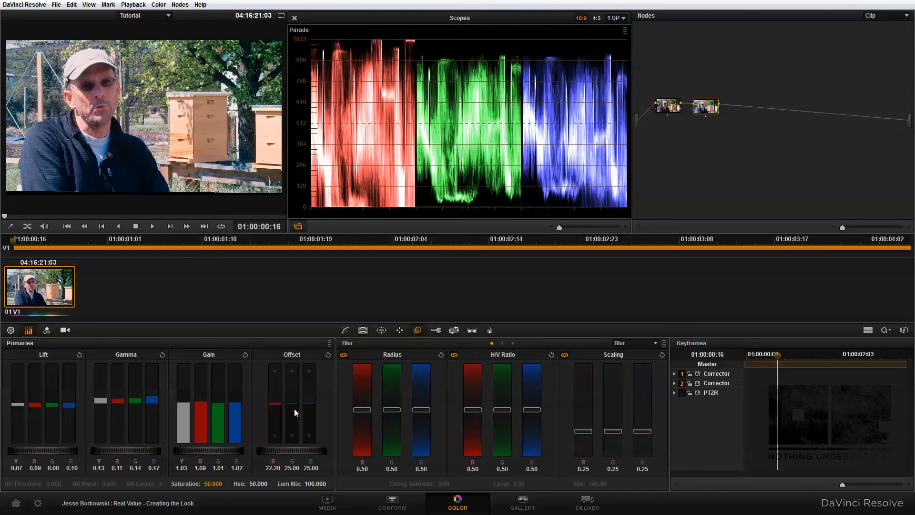
pyautogui.moveTo(309, 402); pyautogui.dragTo(309, 409)
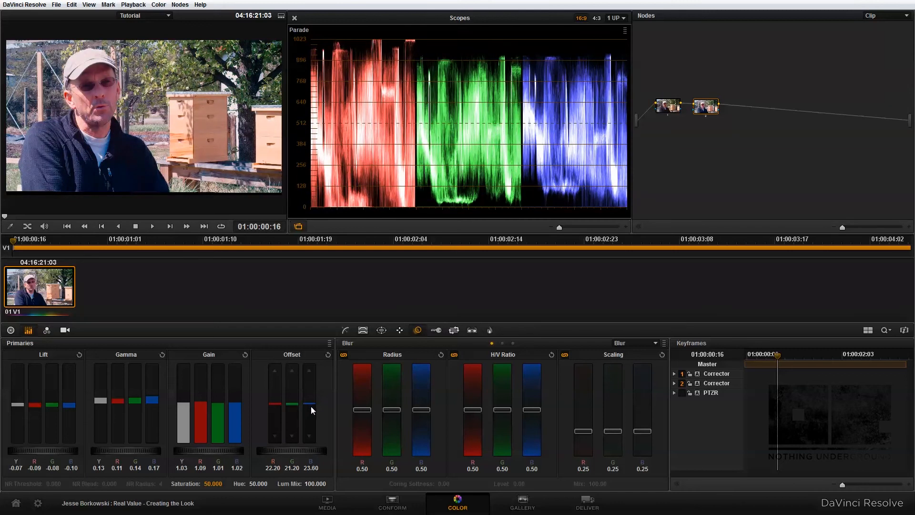
pyautogui.moveTo(310, 404); pyautogui.dragTo(311, 420)
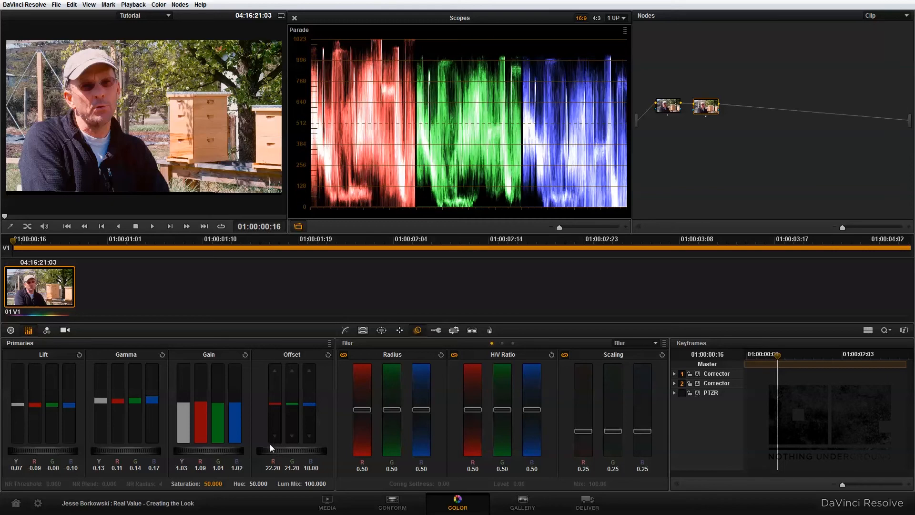
pyautogui.moveTo(268, 452)
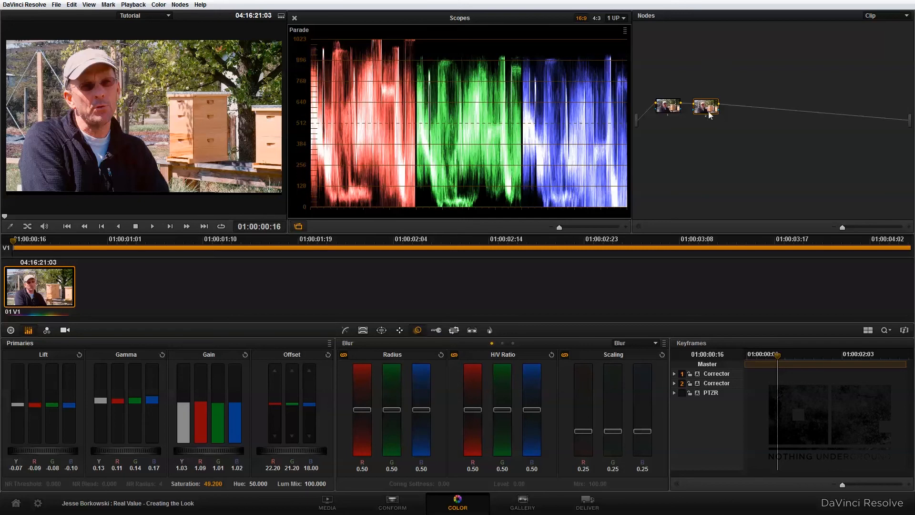
pyautogui.moveTo(707, 116)
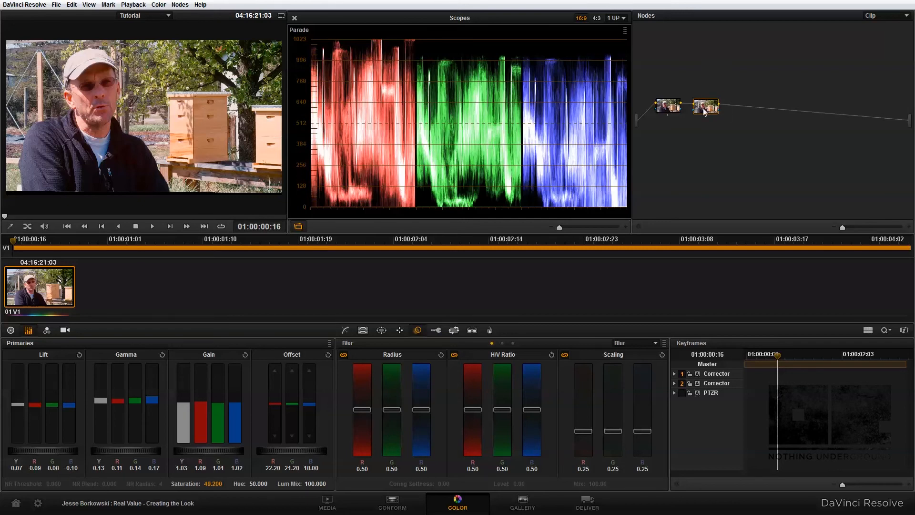
pyautogui.moveTo(709, 115)
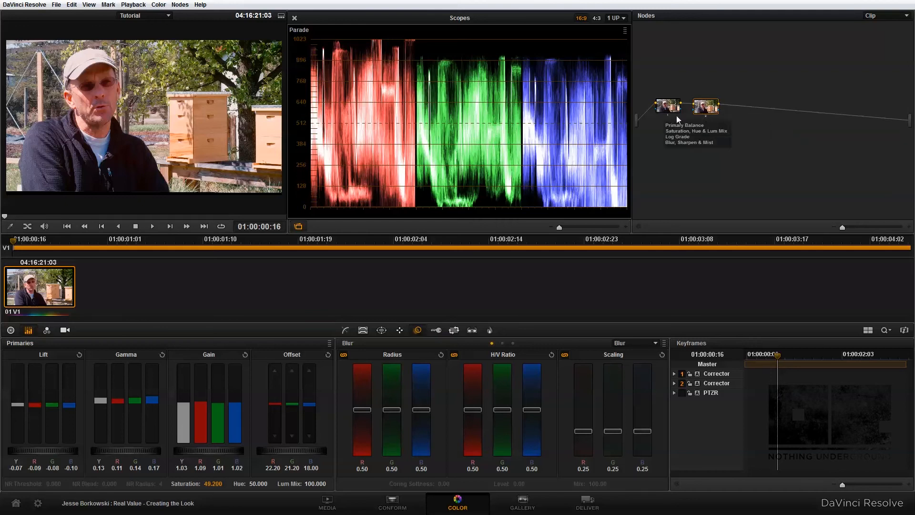
pyautogui.moveTo(709, 100)
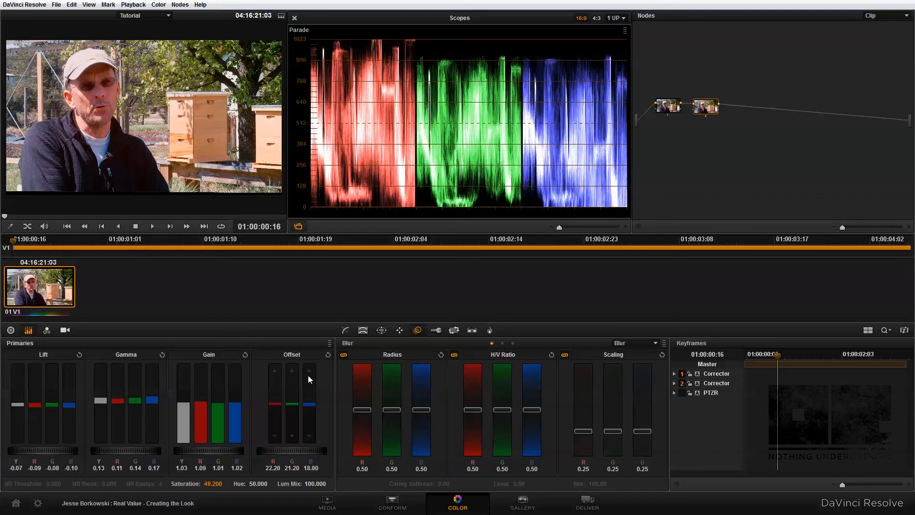
pyautogui.moveTo(168, 362)
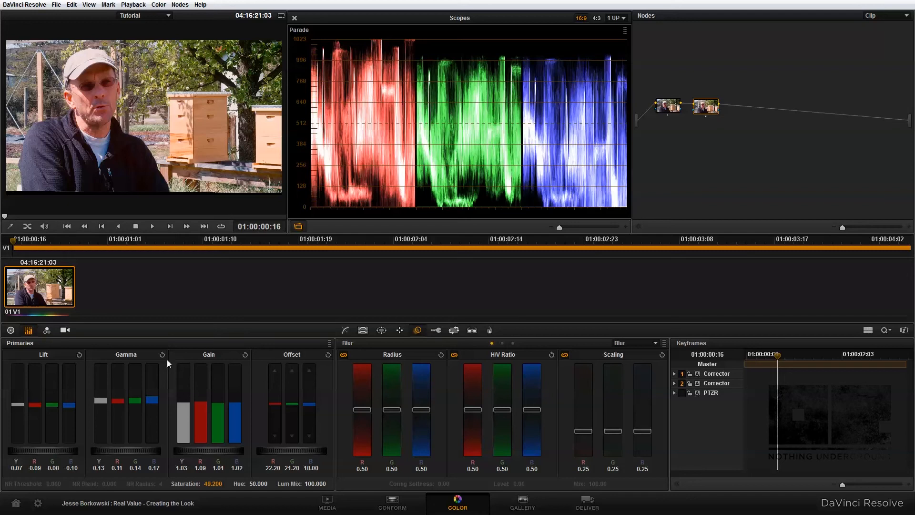
# Bring up the RGB Mixer for the second node to nudge the green and blue outputs
pyautogui.click(46, 329)
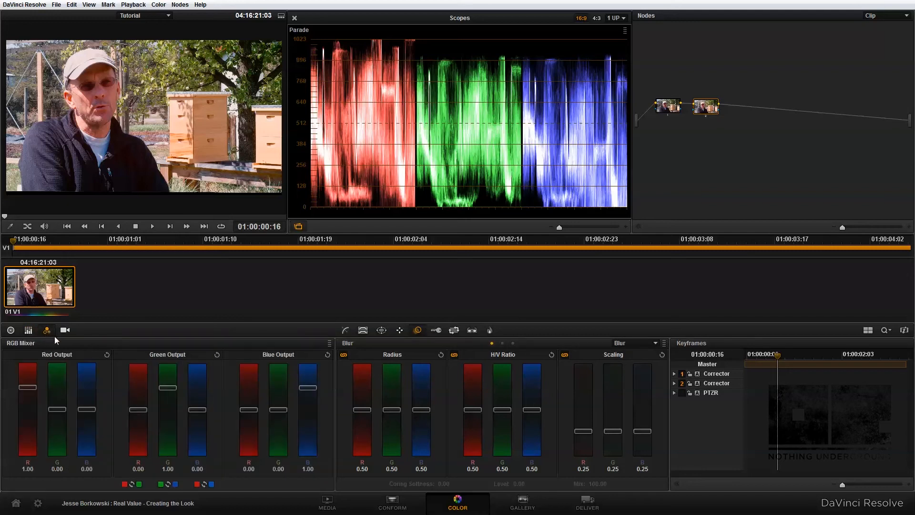
pyautogui.moveTo(65, 330)
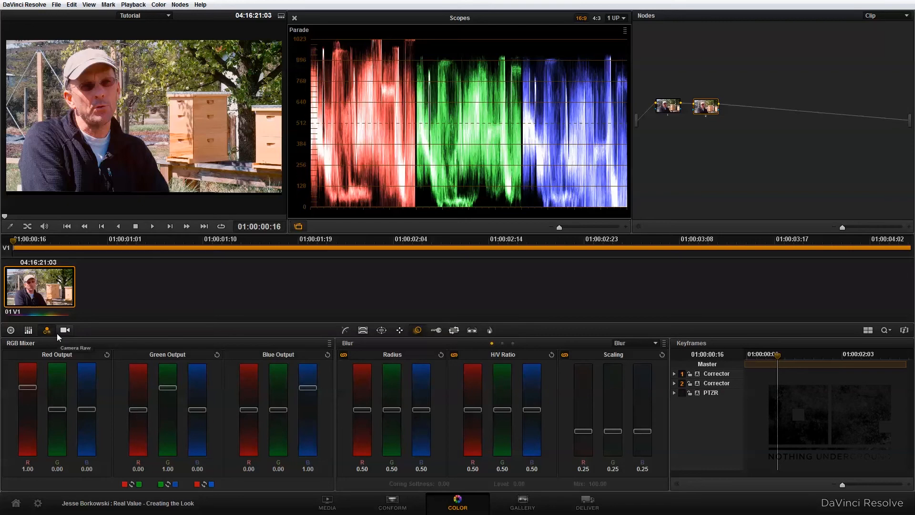
pyautogui.moveTo(65, 346)
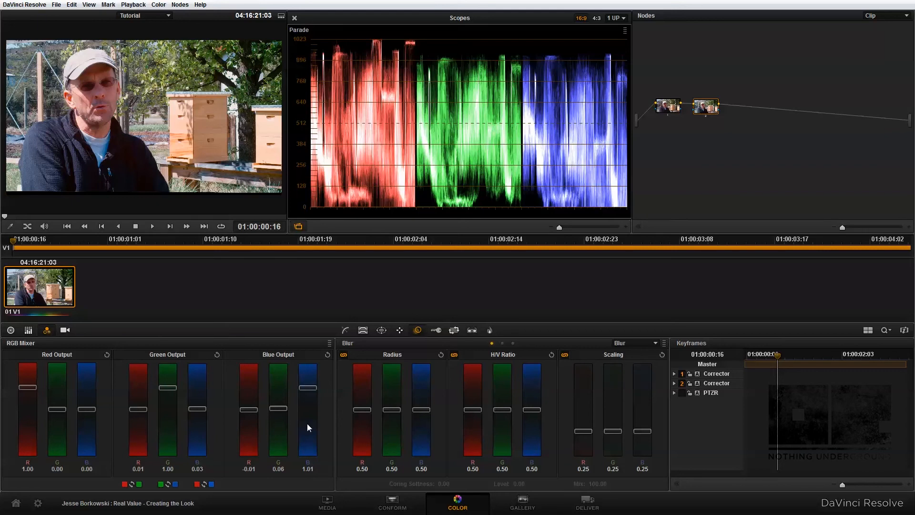
# Put the second node's color wheels into Log mode for reshaping shadows, highlights and ranges
pyautogui.click(28, 330)
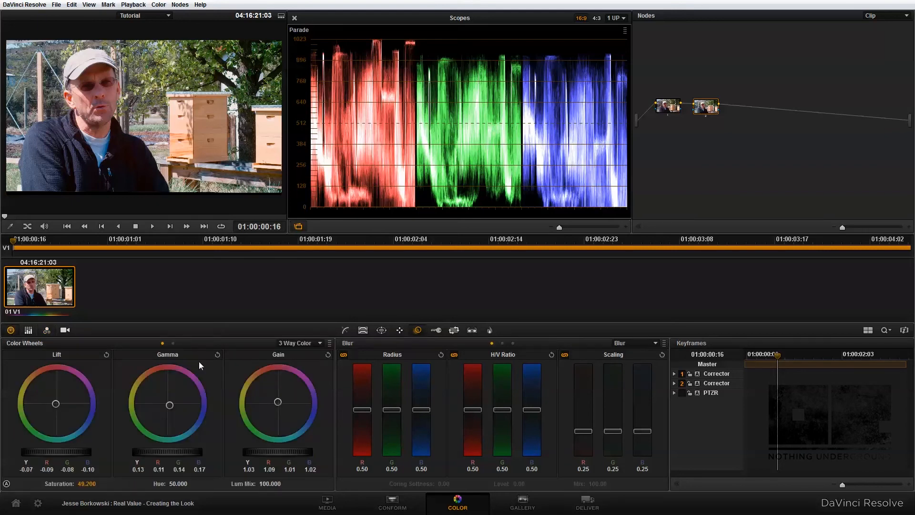
pyautogui.click(299, 342)
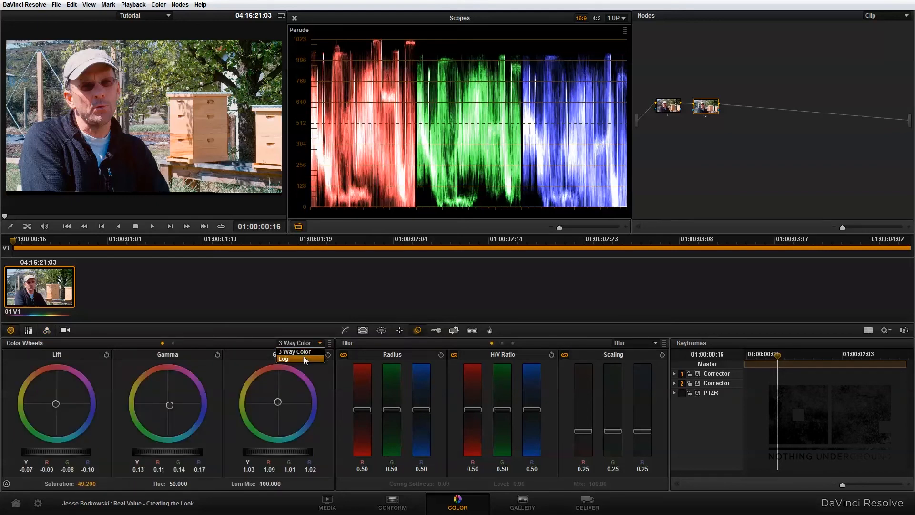
pyautogui.click(284, 359)
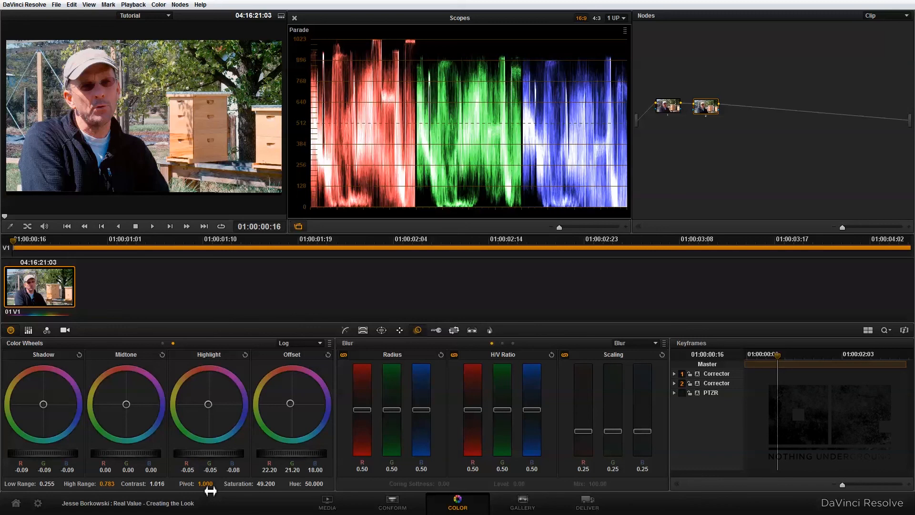
pyautogui.moveTo(147, 503)
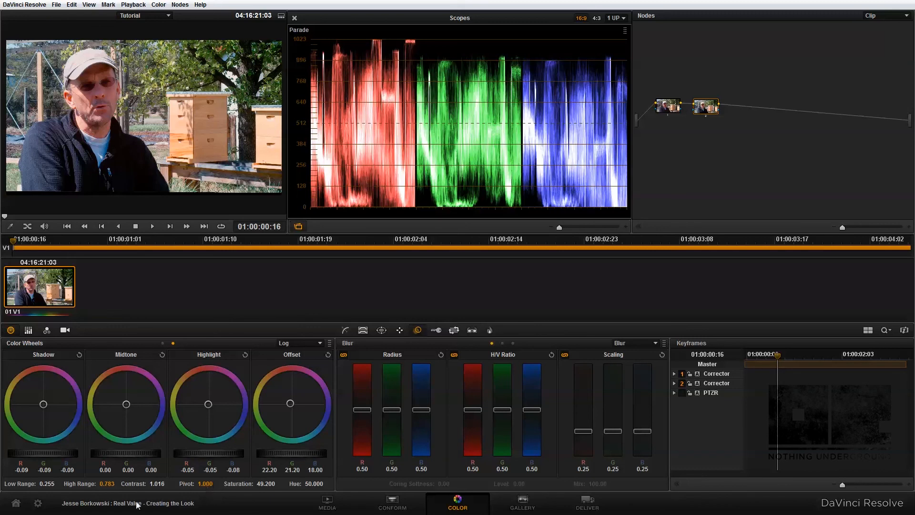
pyautogui.moveTo(15, 37)
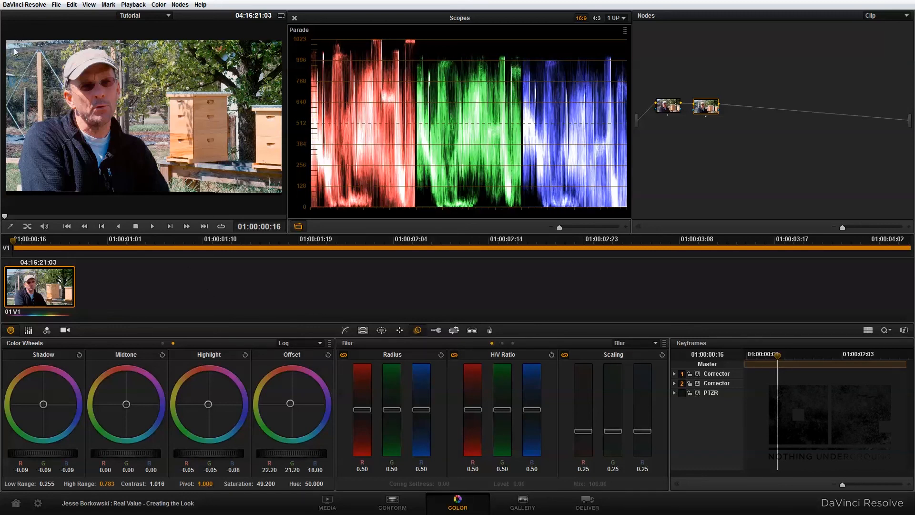
pyautogui.moveTo(52, 101)
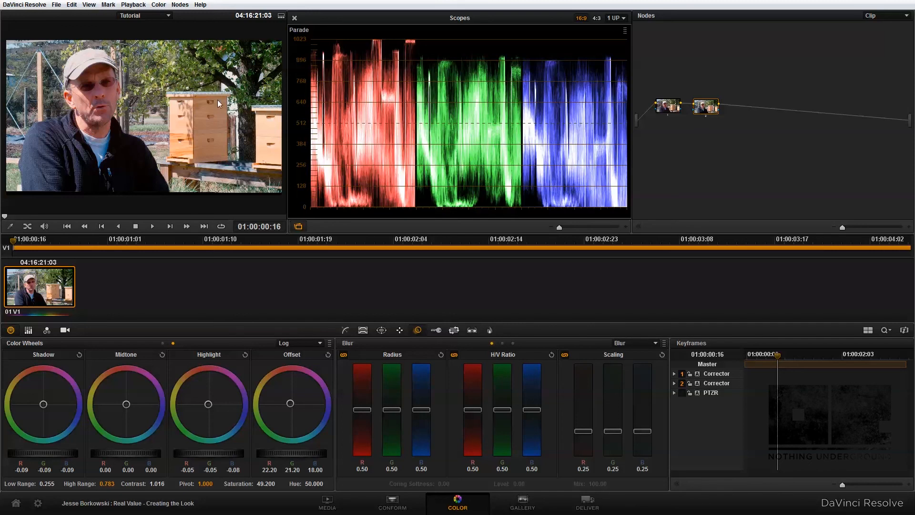
pyautogui.moveTo(113, 97)
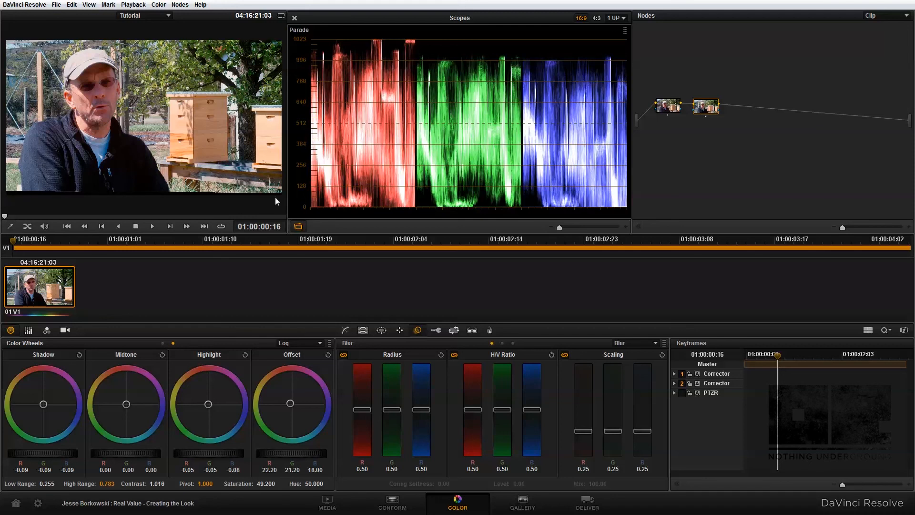
pyautogui.moveTo(285, 213)
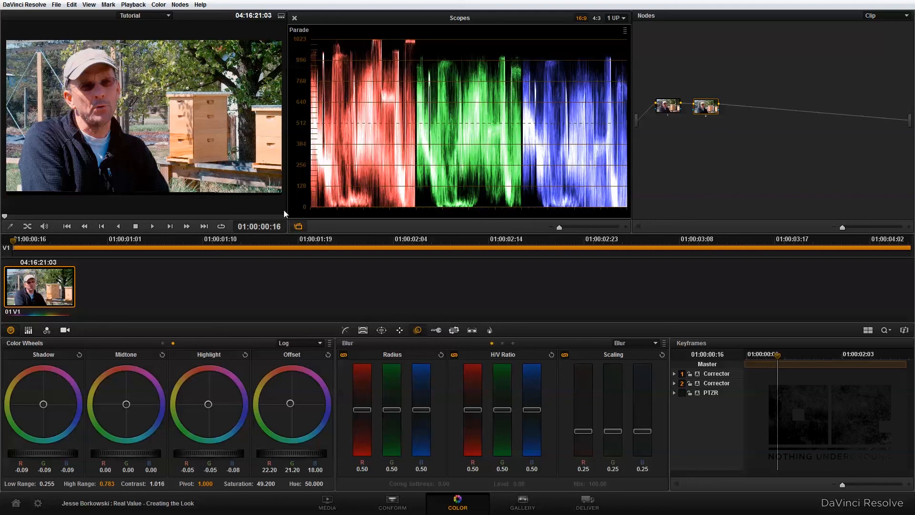
pyautogui.moveTo(674, 179)
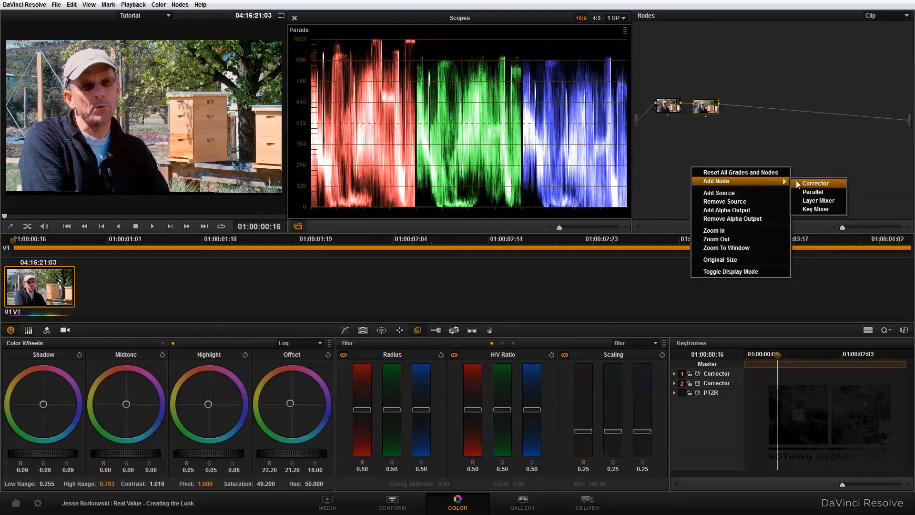
# Add a third Corrector node after node 2 and show its Window palette
pyautogui.click(816, 183)
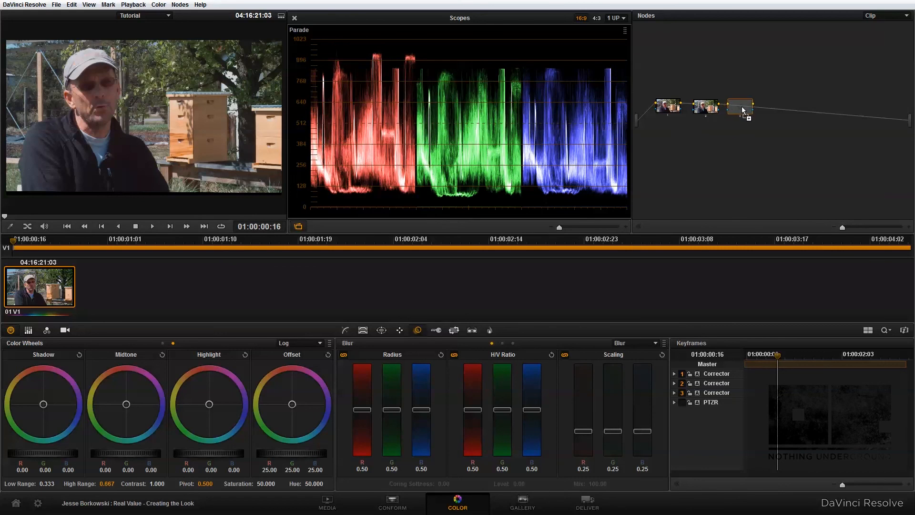
pyautogui.click(381, 329)
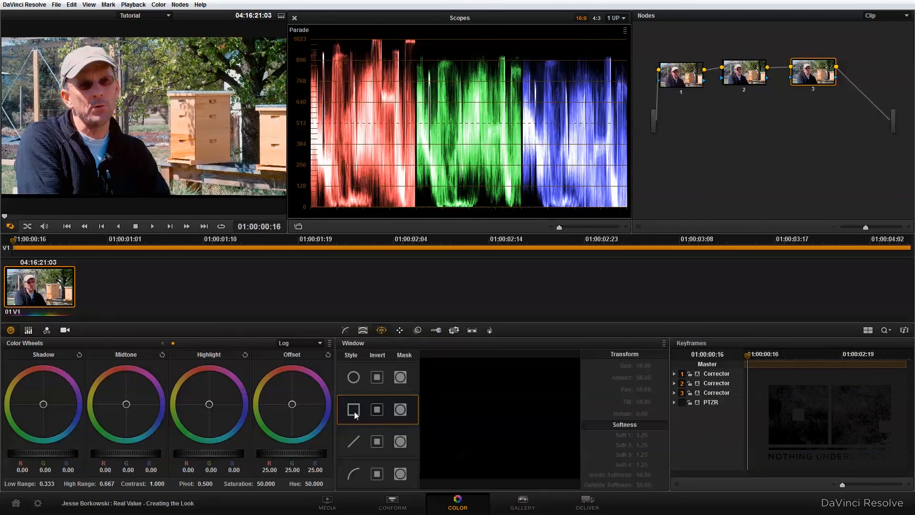
# Enable a rectangular window on node 3, placed left over the interviewee at pan 43.55, tilt 53.06
pyautogui.click(353, 410)
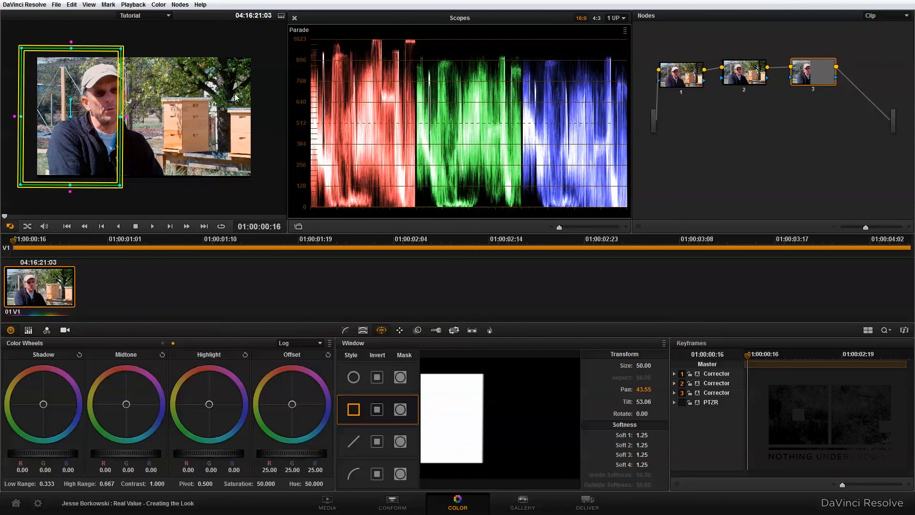
pyautogui.moveTo(130, 126)
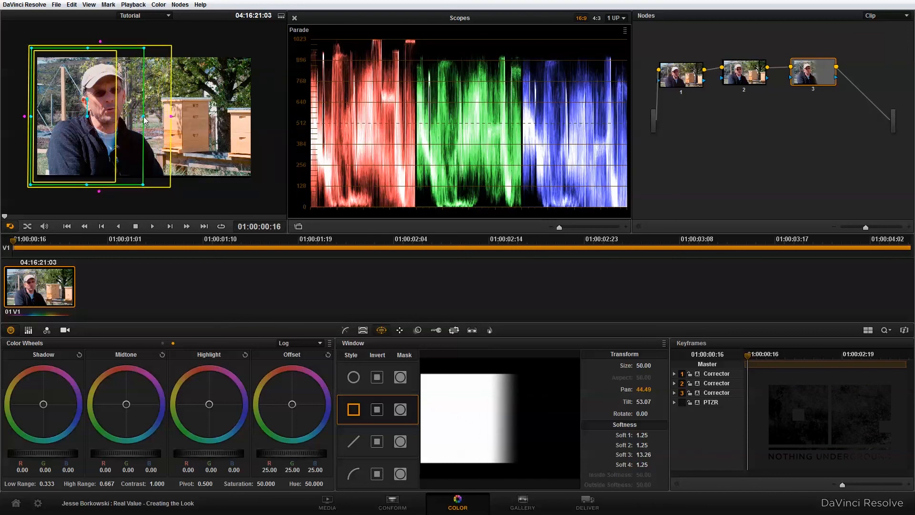
pyautogui.moveTo(148, 118)
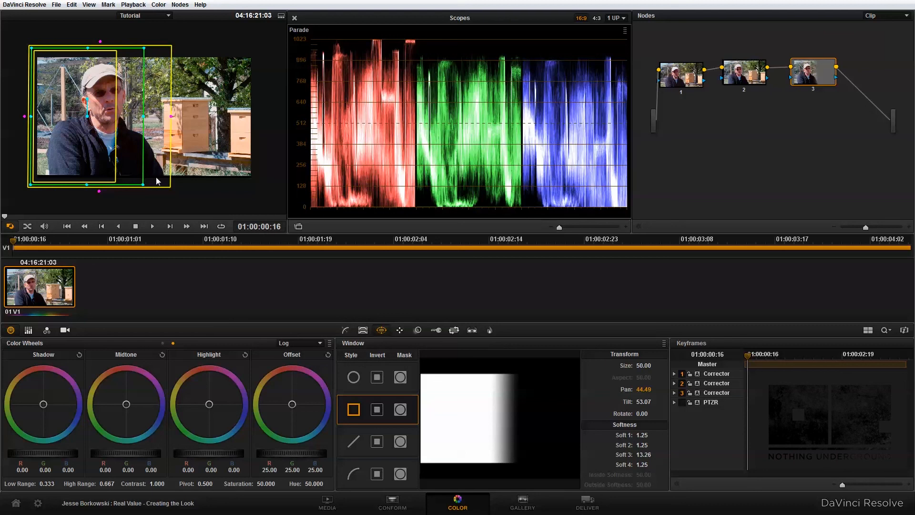
pyautogui.moveTo(320, 455)
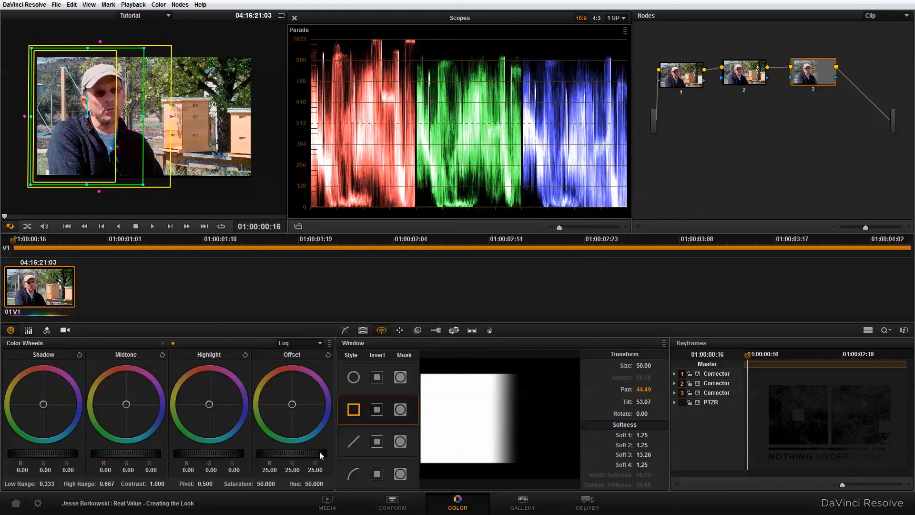
# Lower node 3's Offset master from 25.00 to 19.85 to darken inside the window
pyautogui.moveTo(298, 462); pyautogui.dragTo(286, 461)
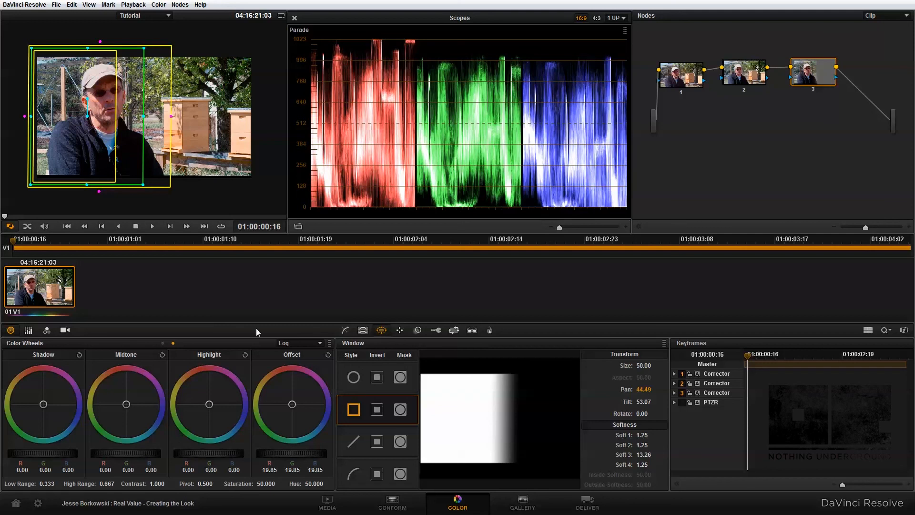
pyautogui.moveTo(185, 96)
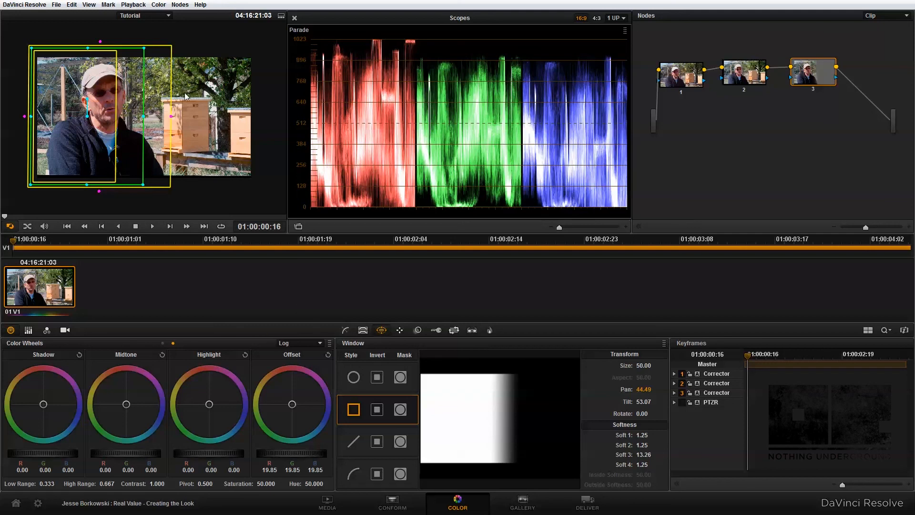
pyautogui.moveTo(816, 156)
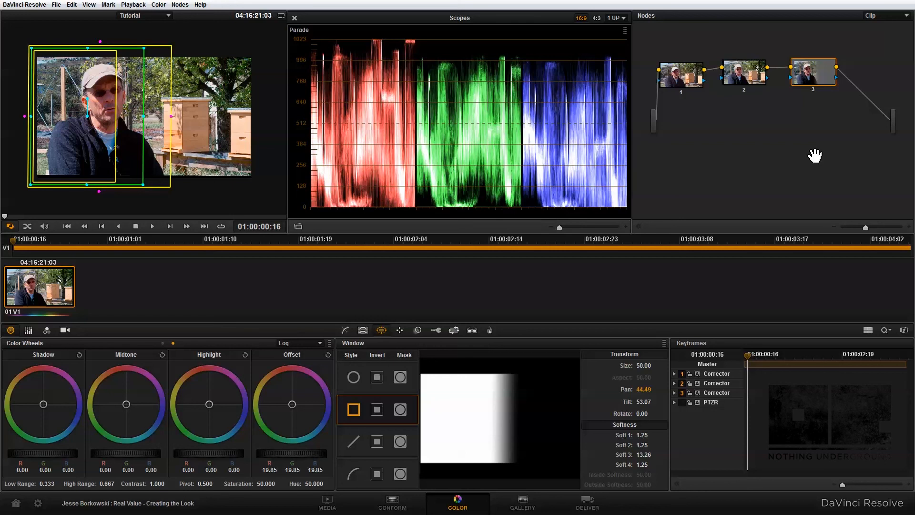
pyautogui.moveTo(716, 119)
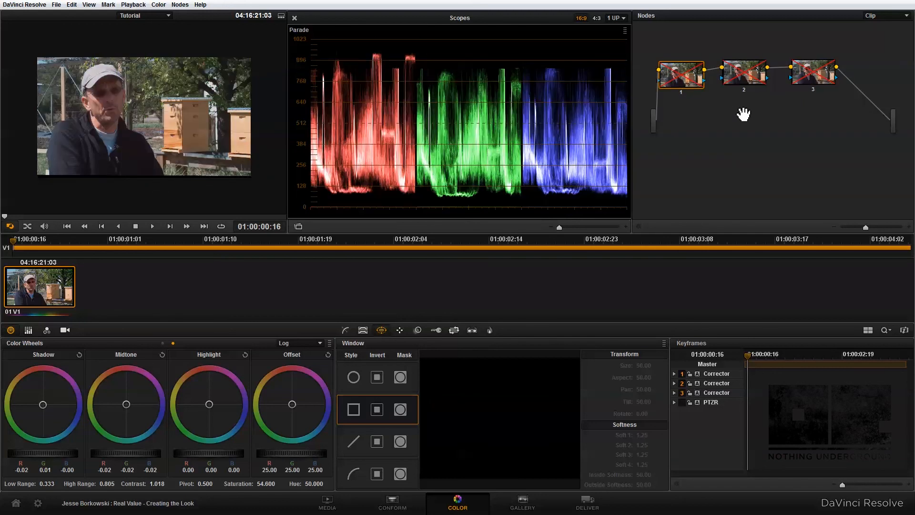
pyautogui.moveTo(475, 3)
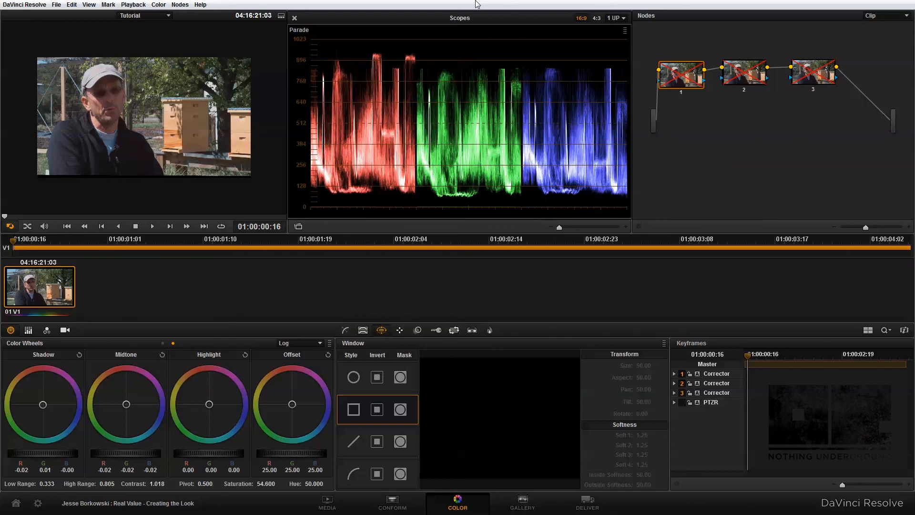